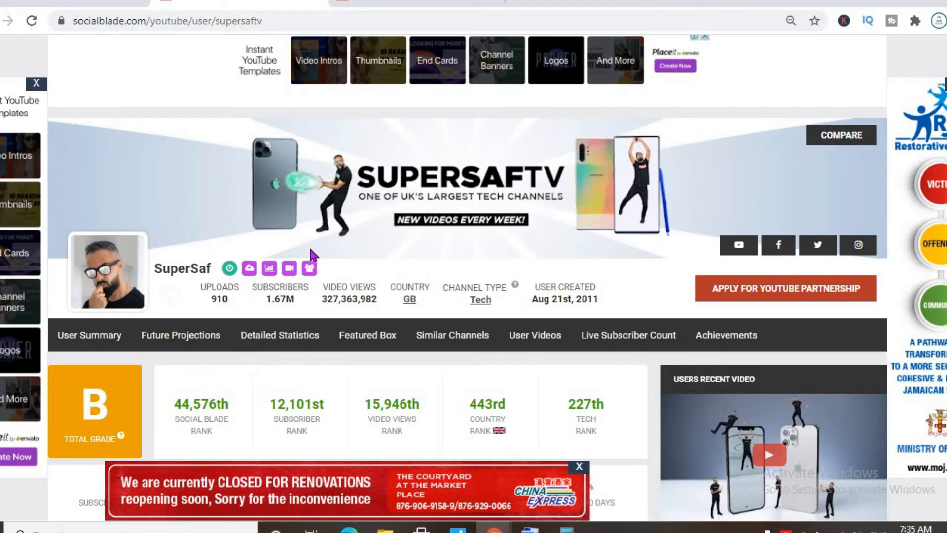
pyautogui.moveTo(524, 418)
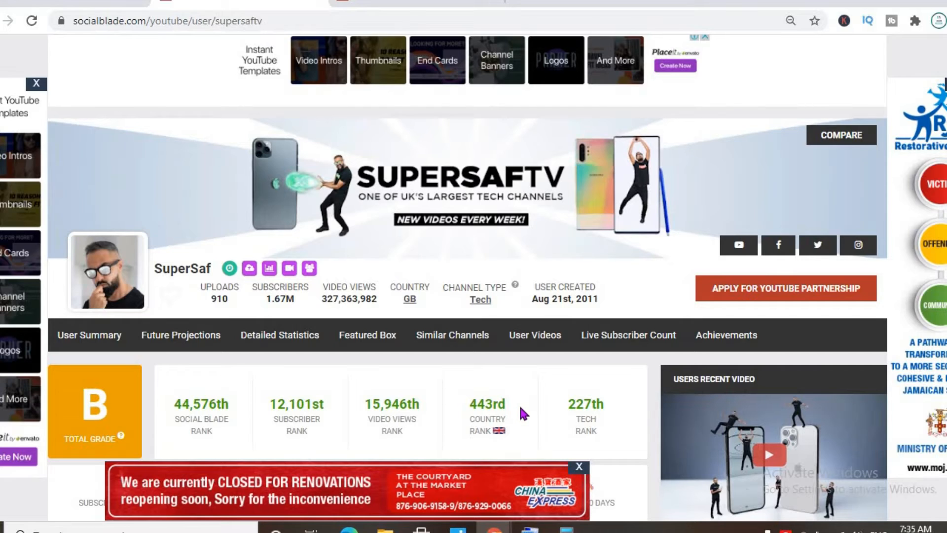
pyautogui.moveTo(614, 409)
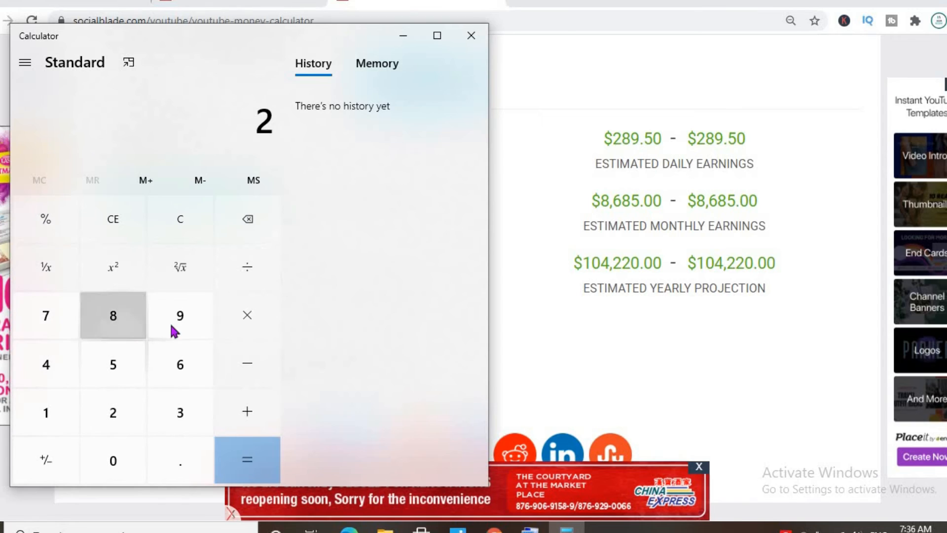
# Compute 289 × 0.55 = 158.95, then × 28 = 4,450.6, then × 12 = 53,407.2 yearly.
pyautogui.click(247, 315)
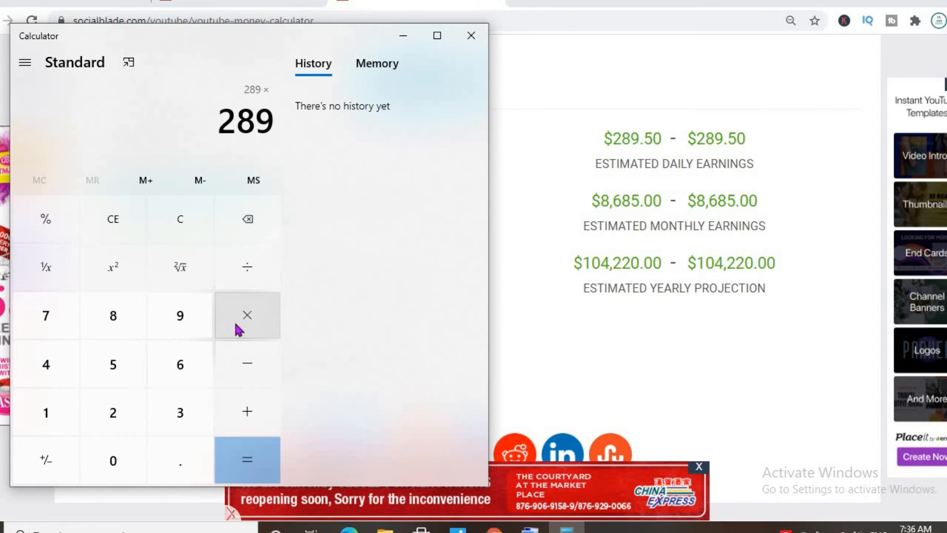
pyautogui.click(112, 364)
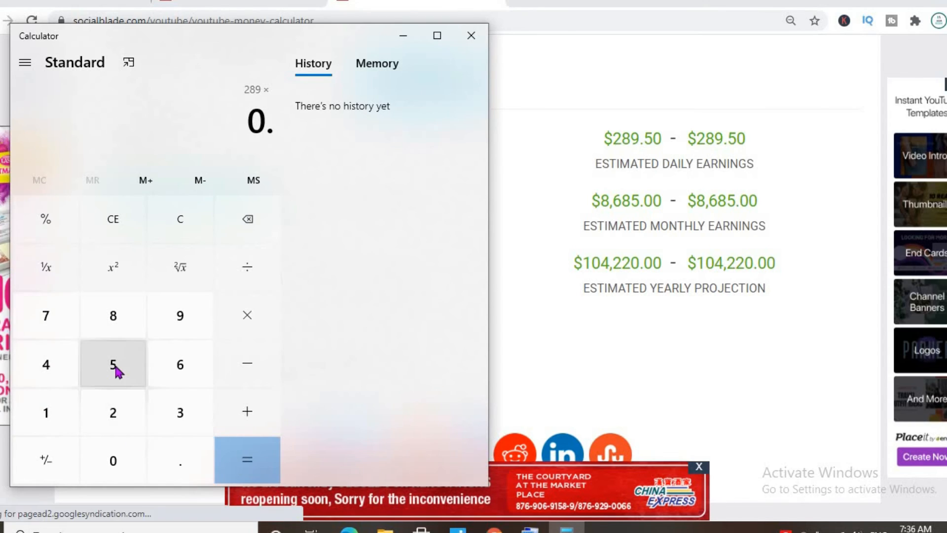
pyautogui.click(246, 460)
pyautogui.write('28')
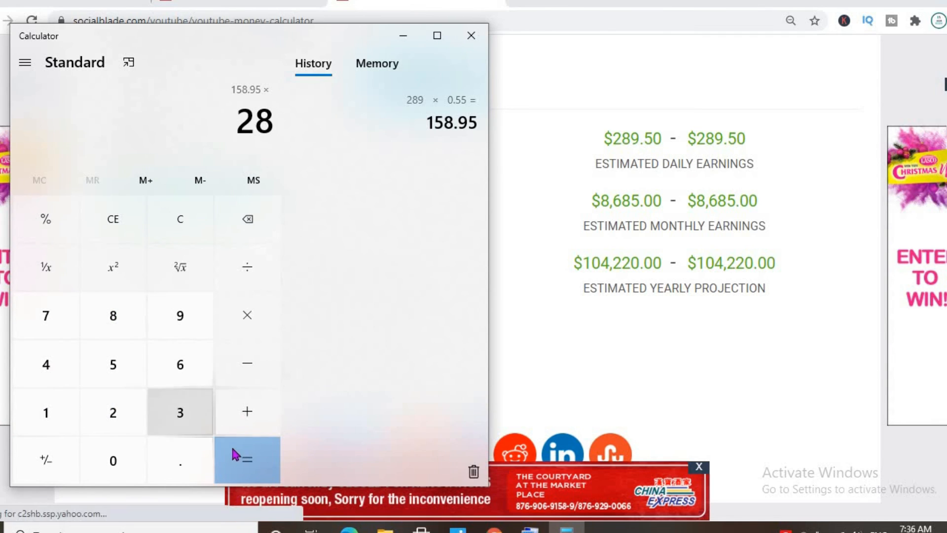
pyautogui.click(246, 461)
pyautogui.write('12')
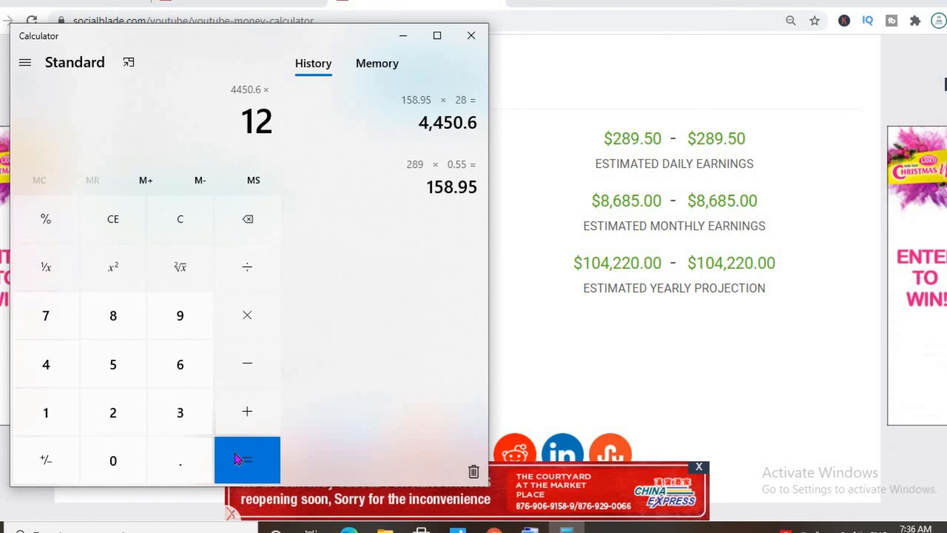
pyautogui.click(247, 460)
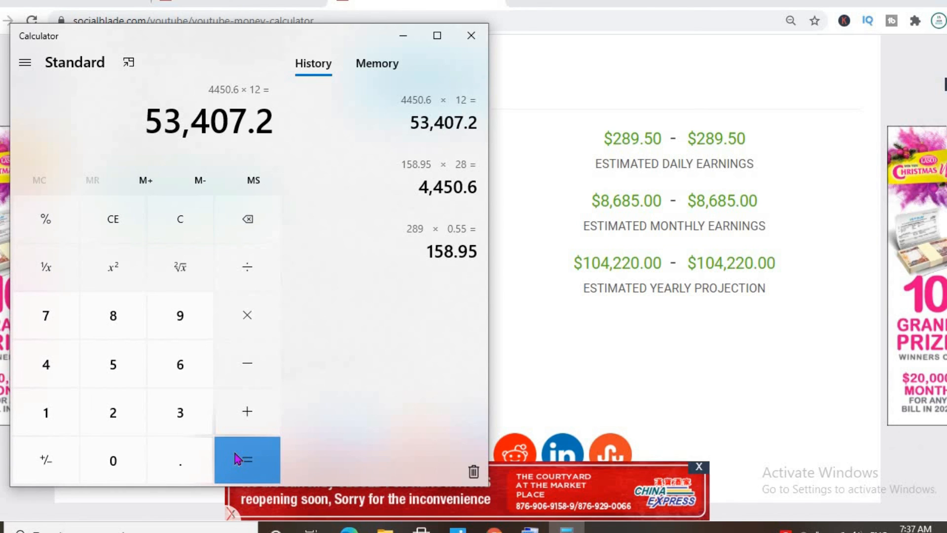